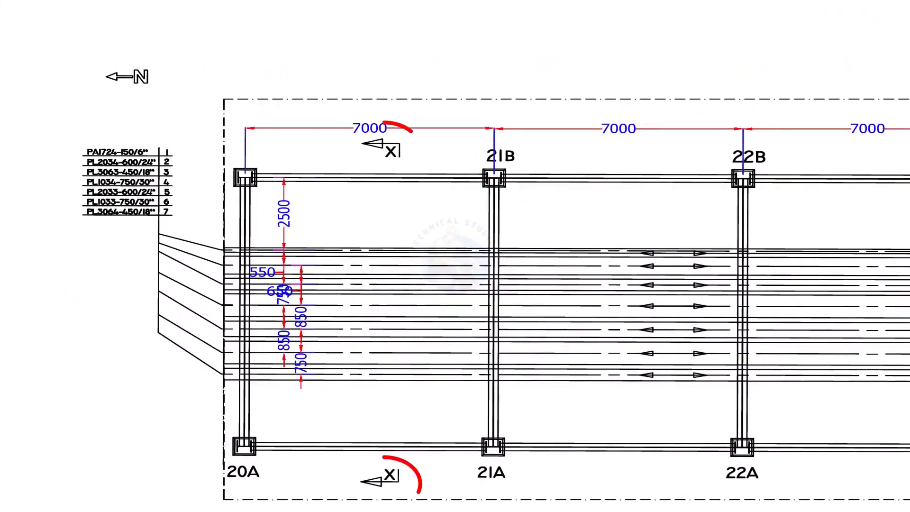
pyautogui.scroll(3)
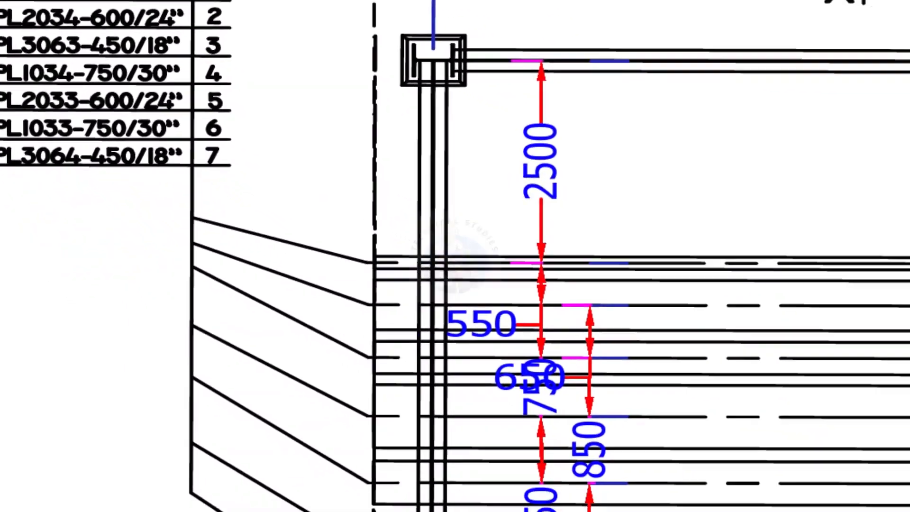
pyautogui.scroll(-3)
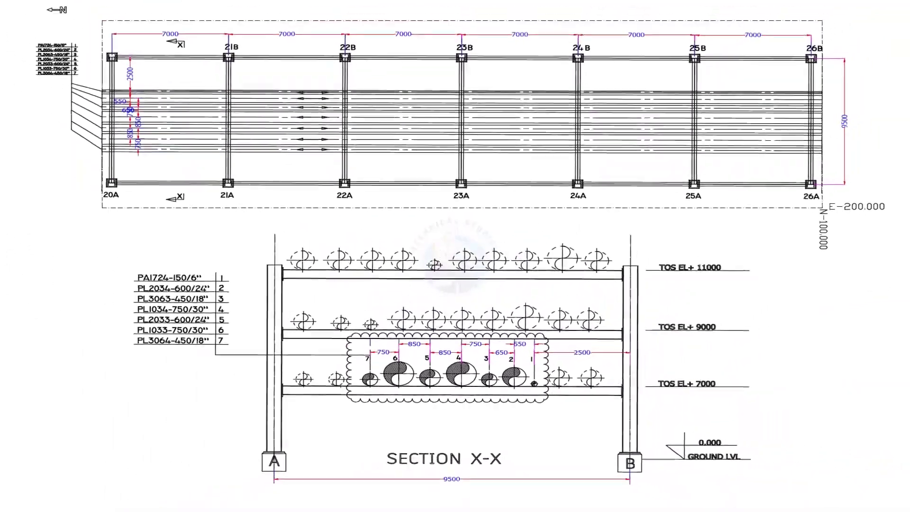